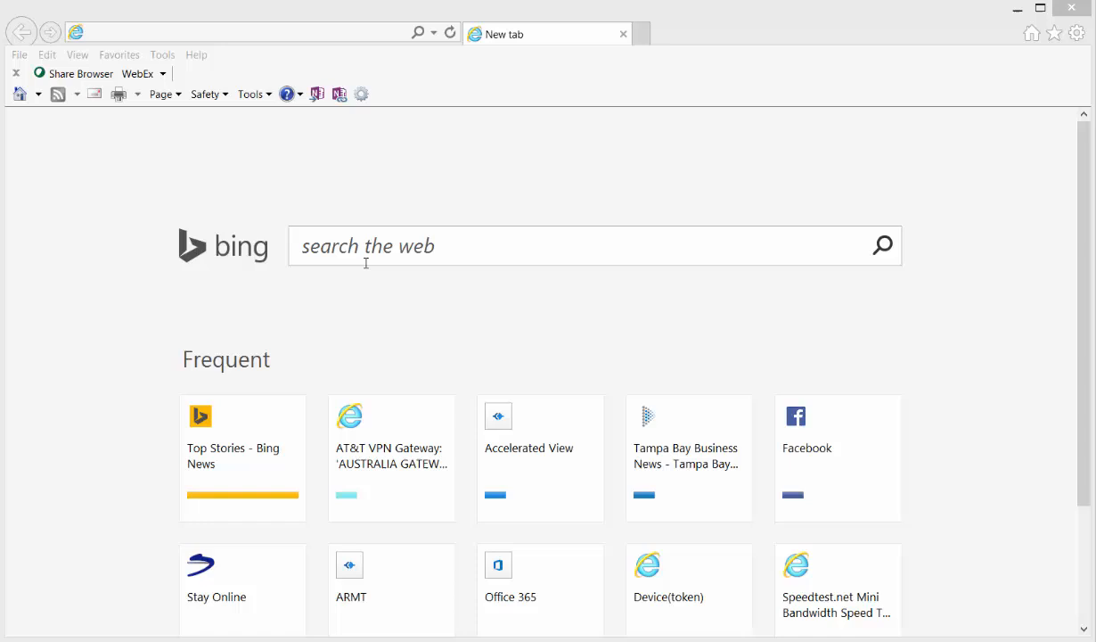
# Search Bing for 'AT&T AGNC' and reach the Windows client page's Latest Downloads table
pyautogui.click(595, 246)
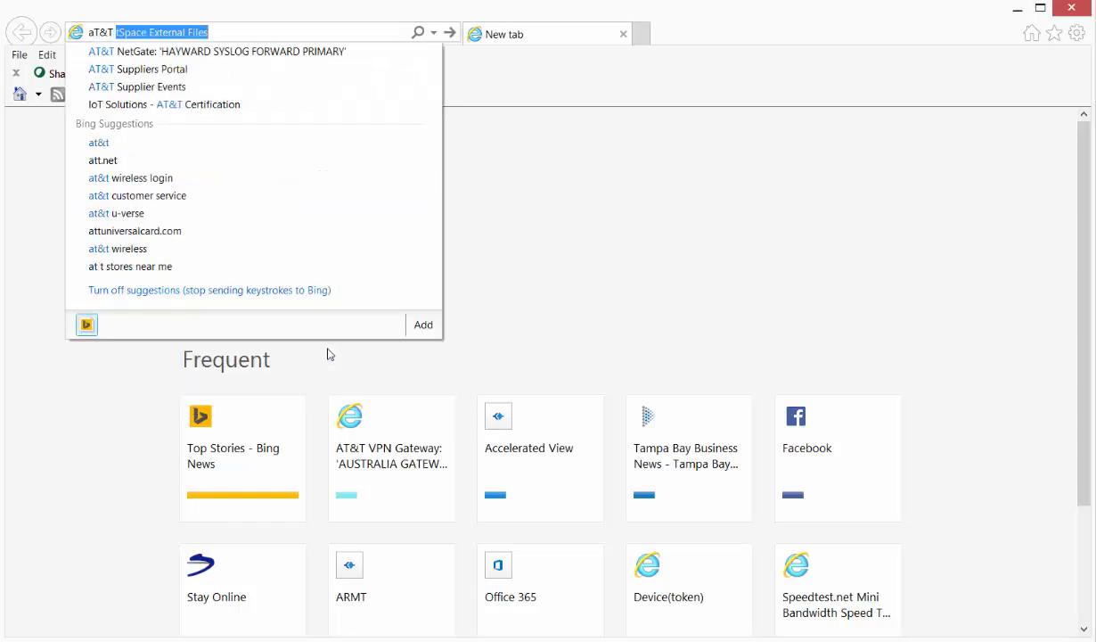
pyautogui.press('Return')
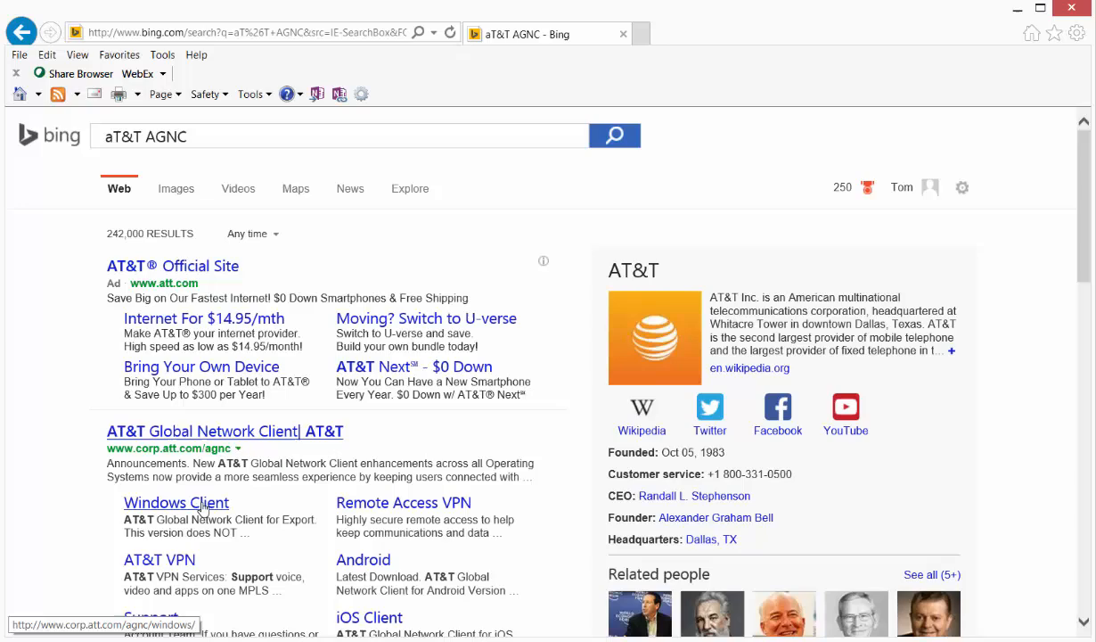
pyautogui.click(175, 503)
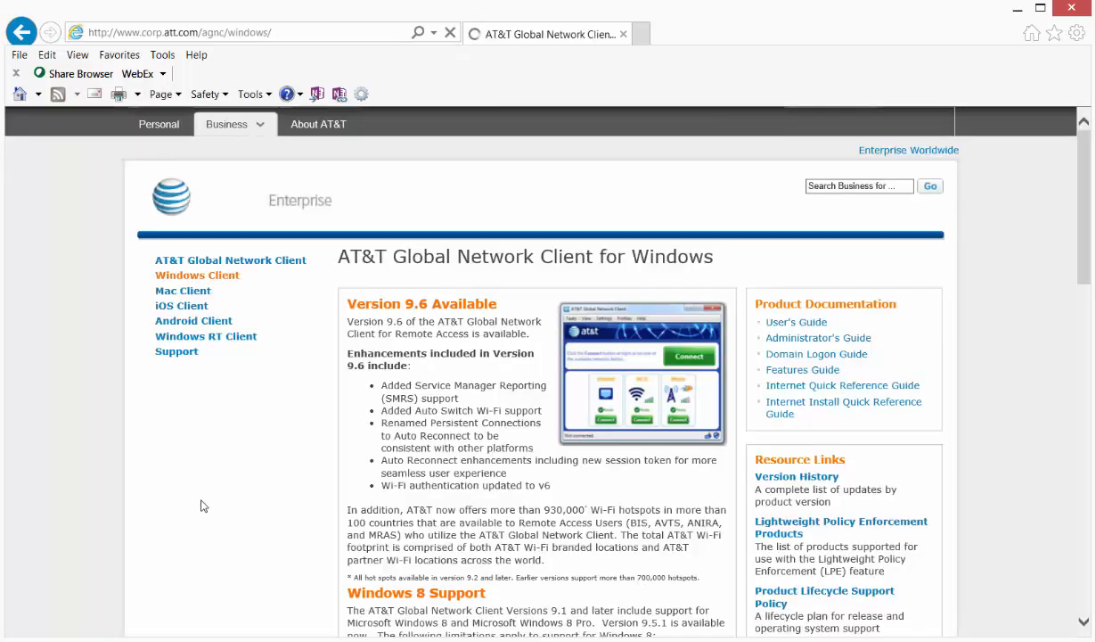
pyautogui.scroll(-3)
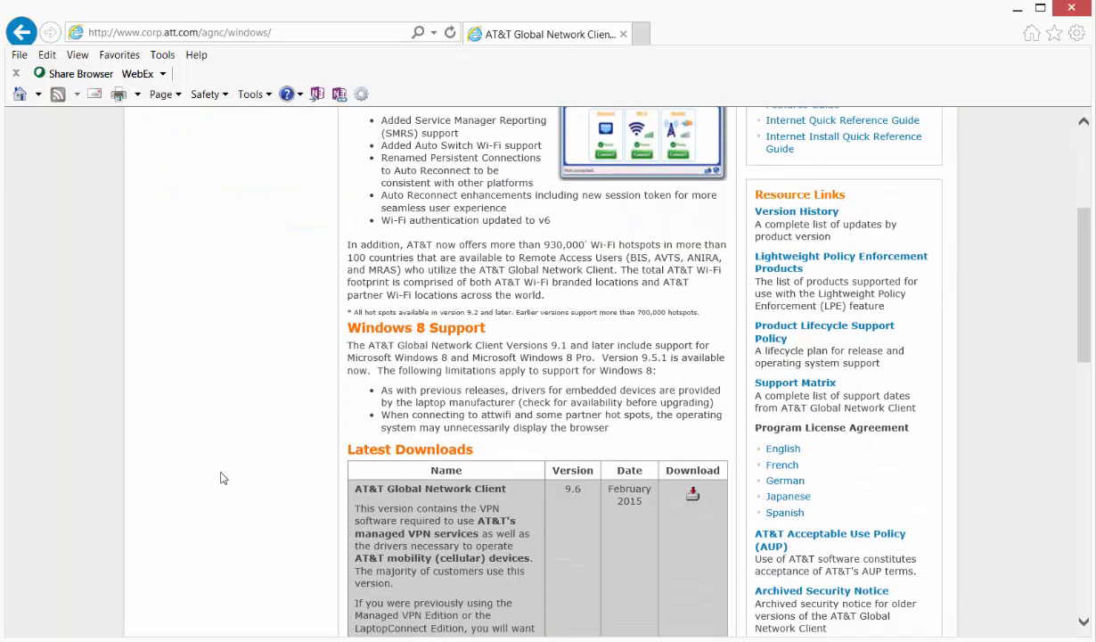
pyautogui.scroll(-3)
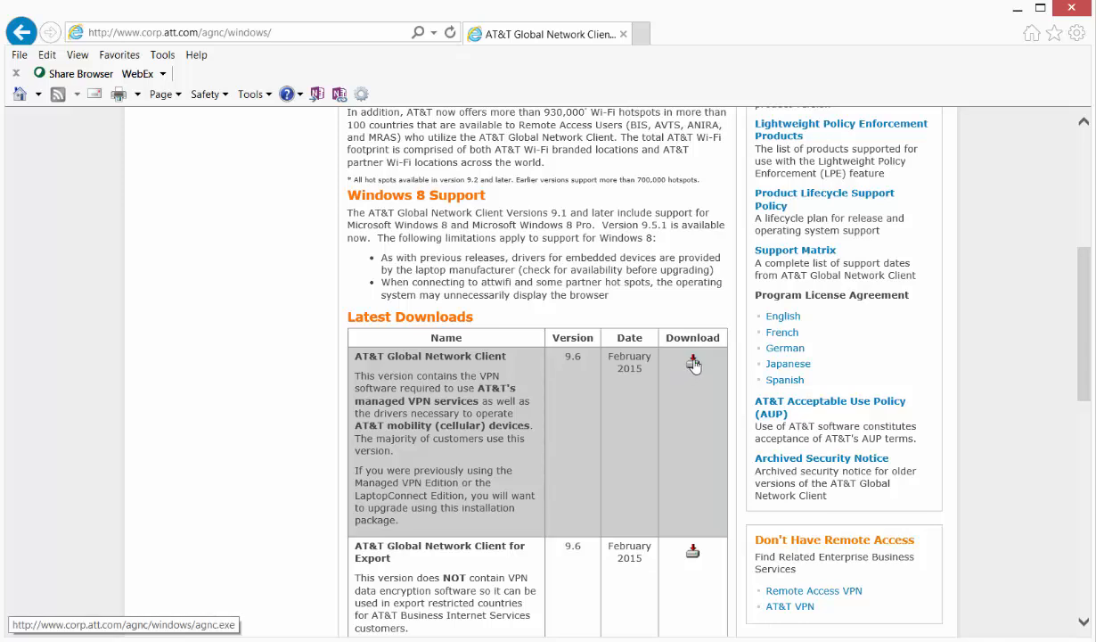
# Download the AT&T Global Network Client installer and run it from the notification bar
pyautogui.click(692, 363)
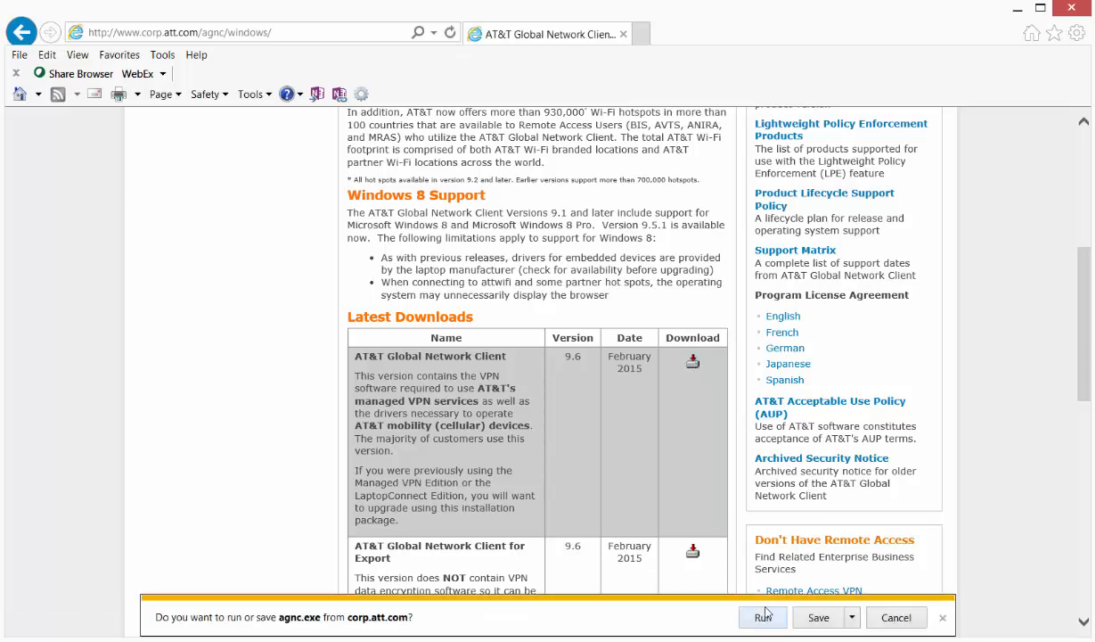
pyautogui.click(763, 616)
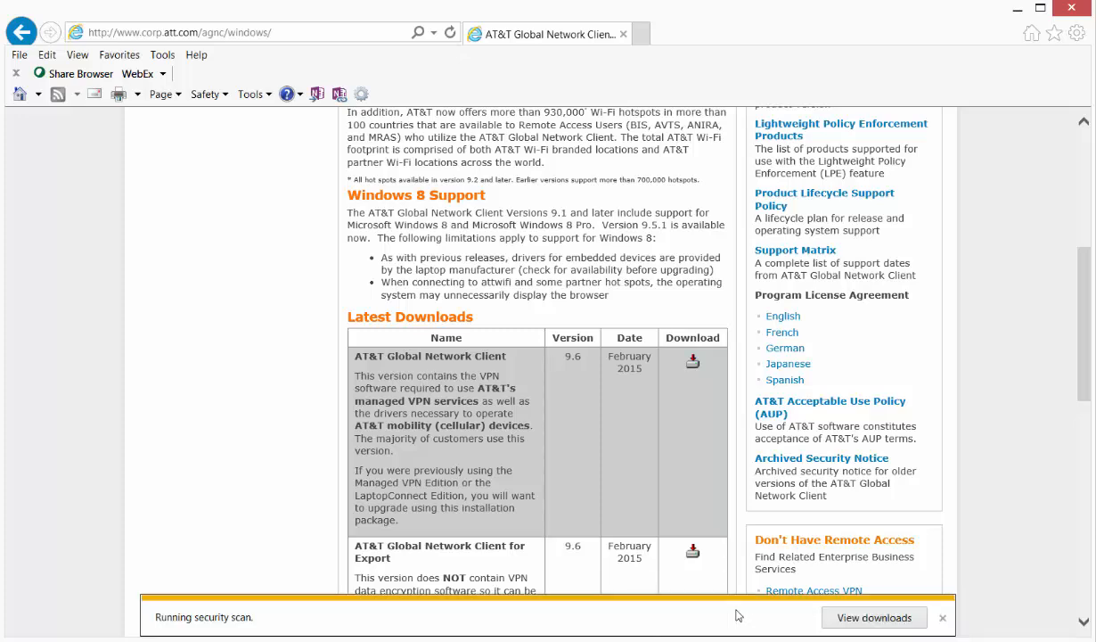
pyautogui.click(692, 360)
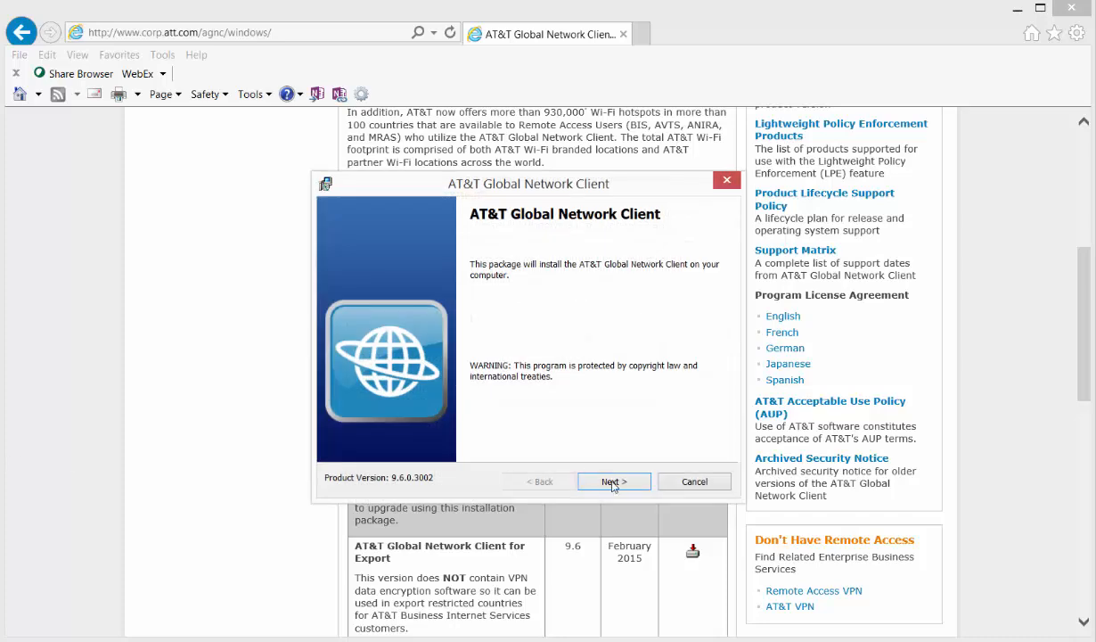
# Install the client with the license accepted and Typical setup chosen
pyautogui.click(613, 481)
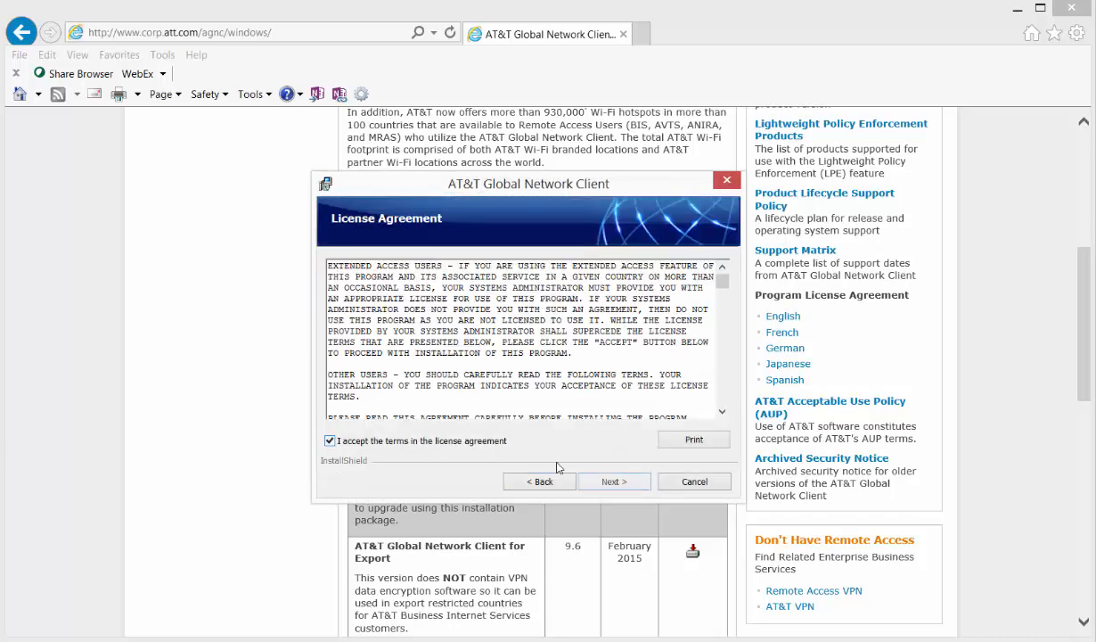
pyautogui.click(613, 481)
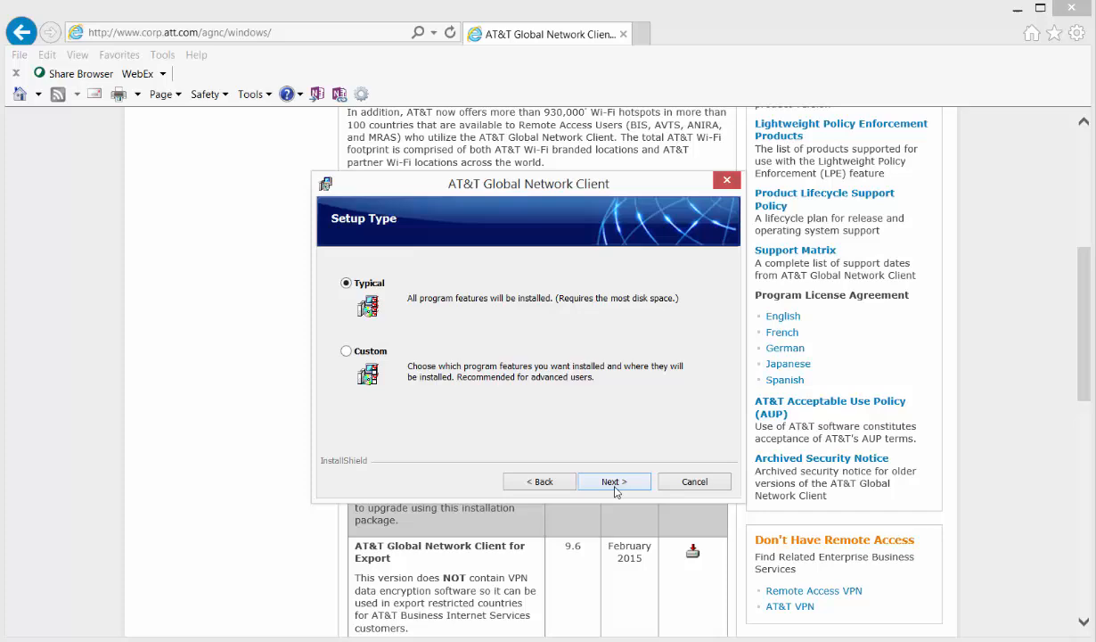
pyautogui.click(613, 482)
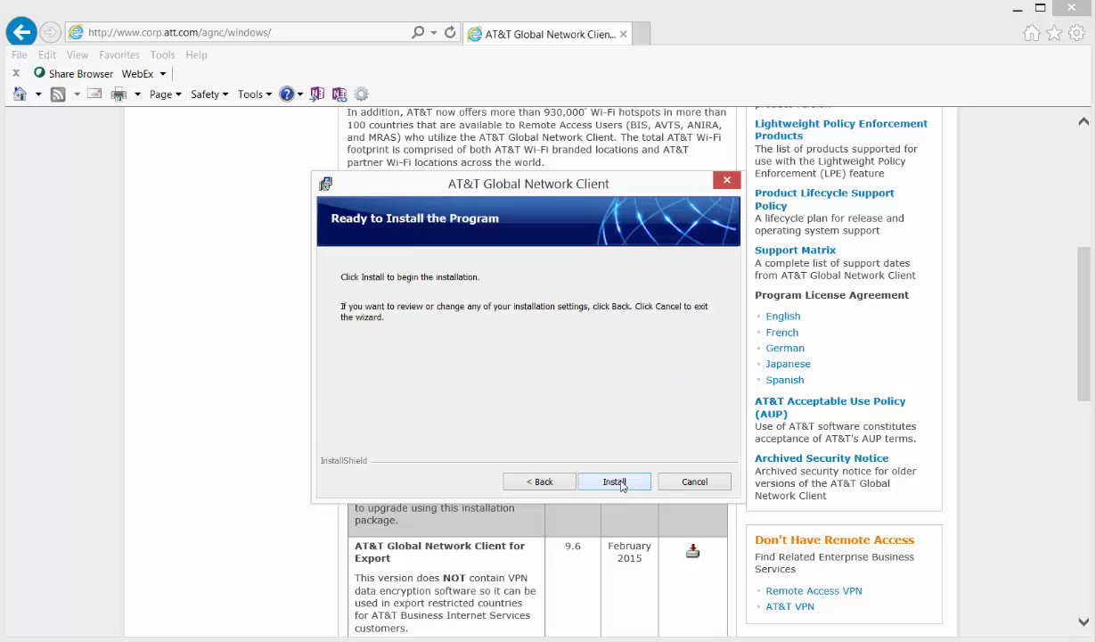
pyautogui.click(613, 481)
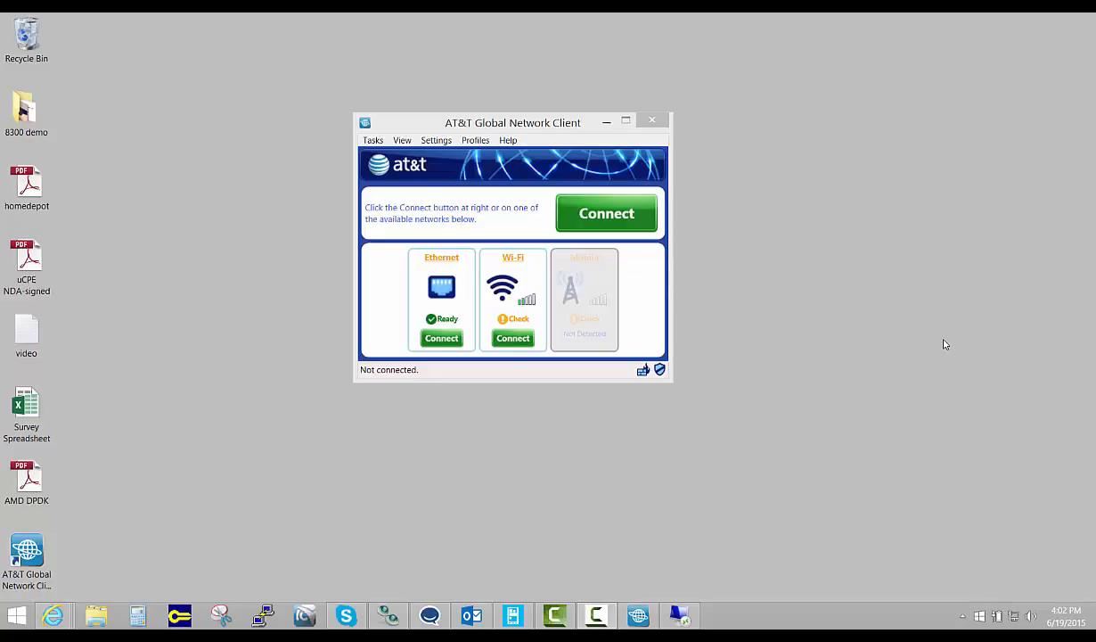
# Start a new login profile from Profiles > Create new profile > New..
pyautogui.click(474, 140)
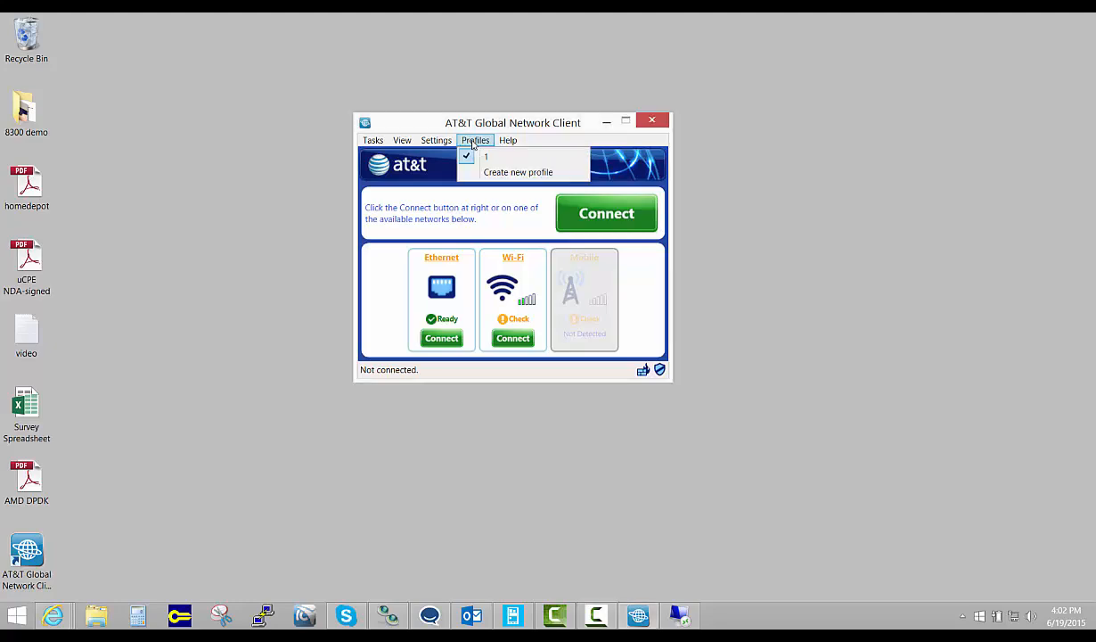
pyautogui.moveTo(520, 171)
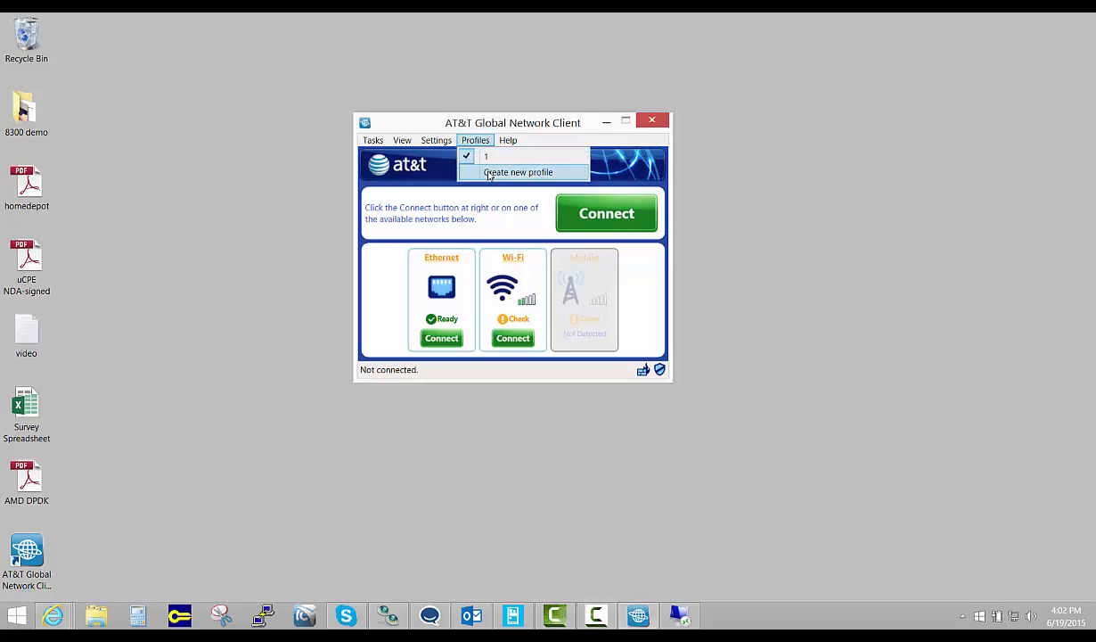
pyautogui.click(517, 171)
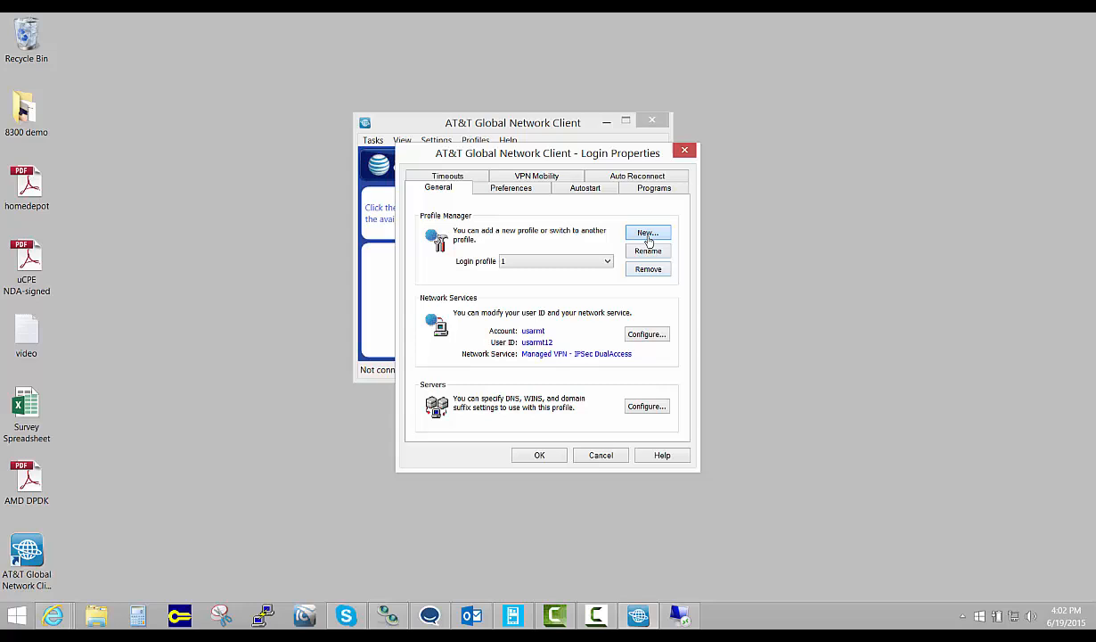
pyautogui.click(649, 231)
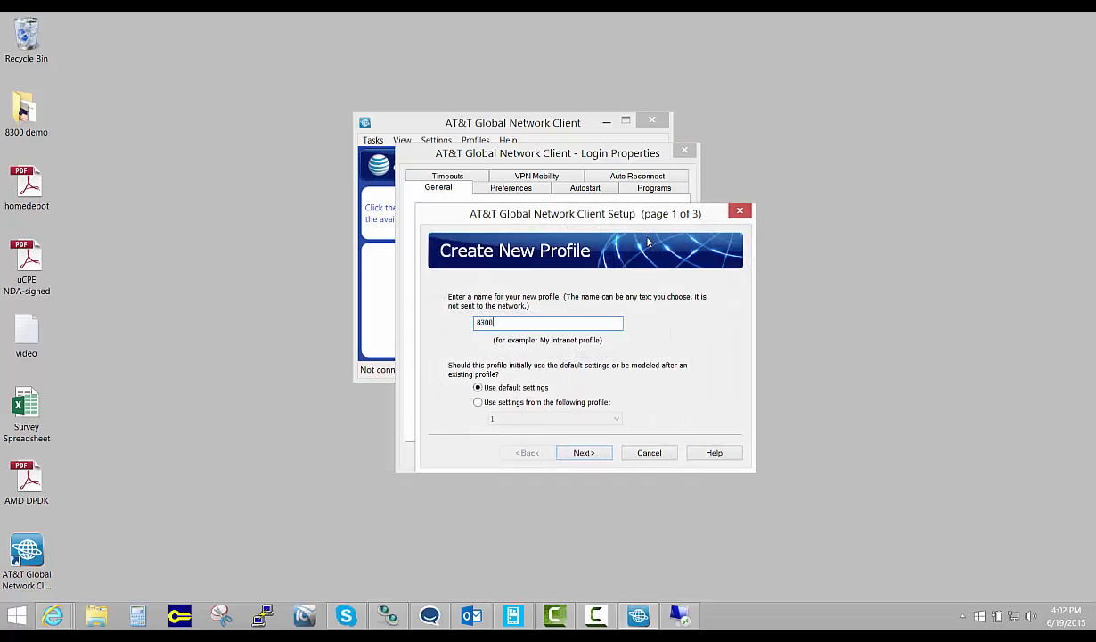
# Name the profile '8300 Demo', enter account and user ID 'user', keep Default network and finish
pyautogui.write('Demo')
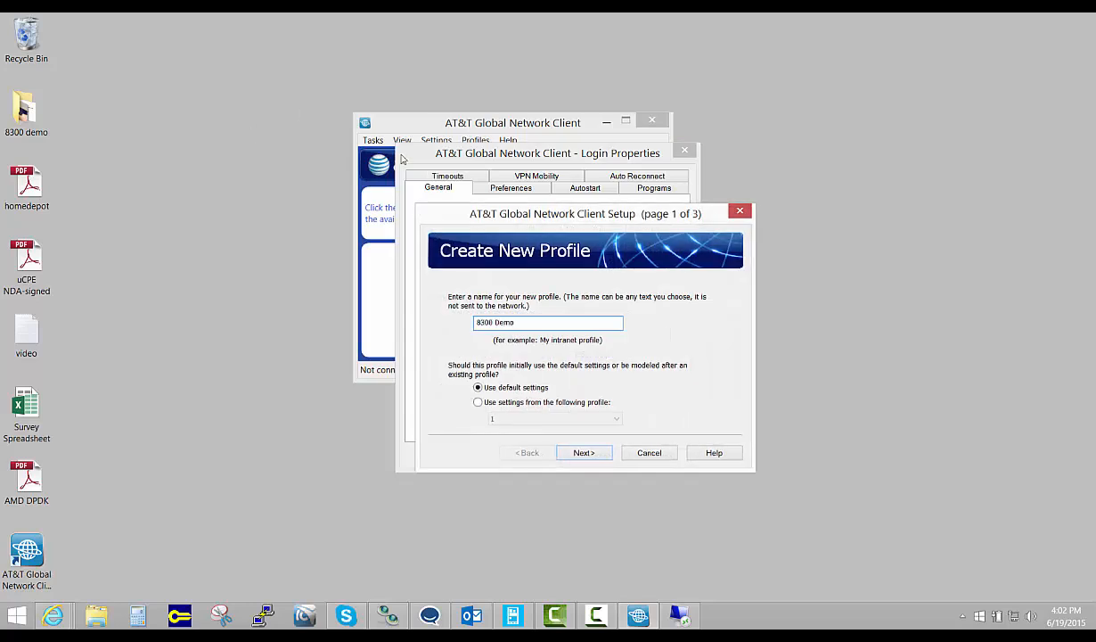
pyautogui.click(585, 452)
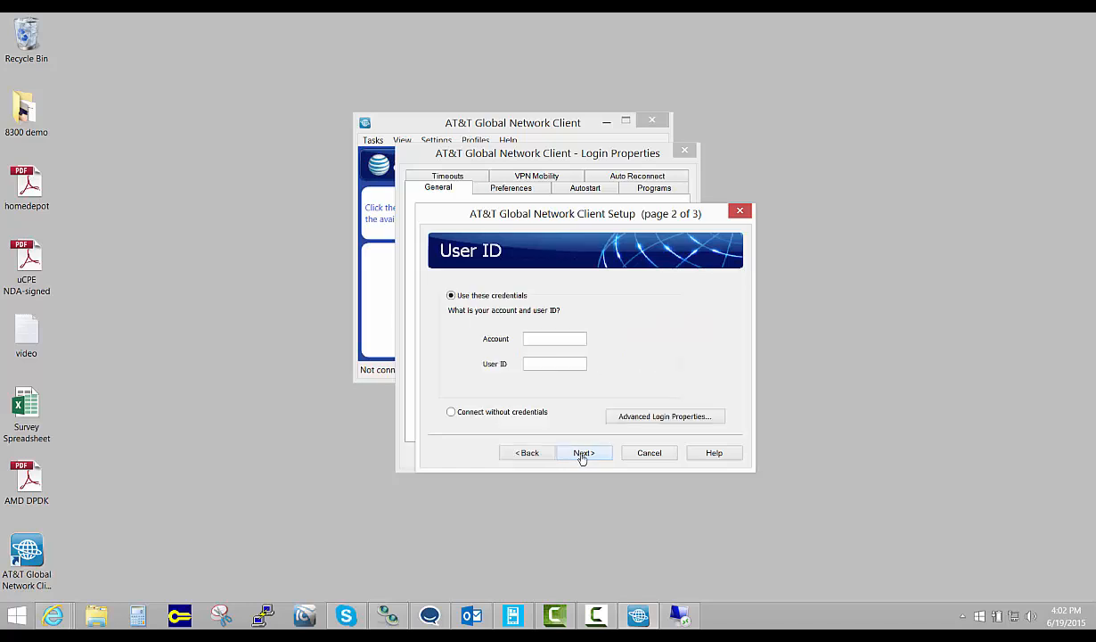
pyautogui.click(555, 339)
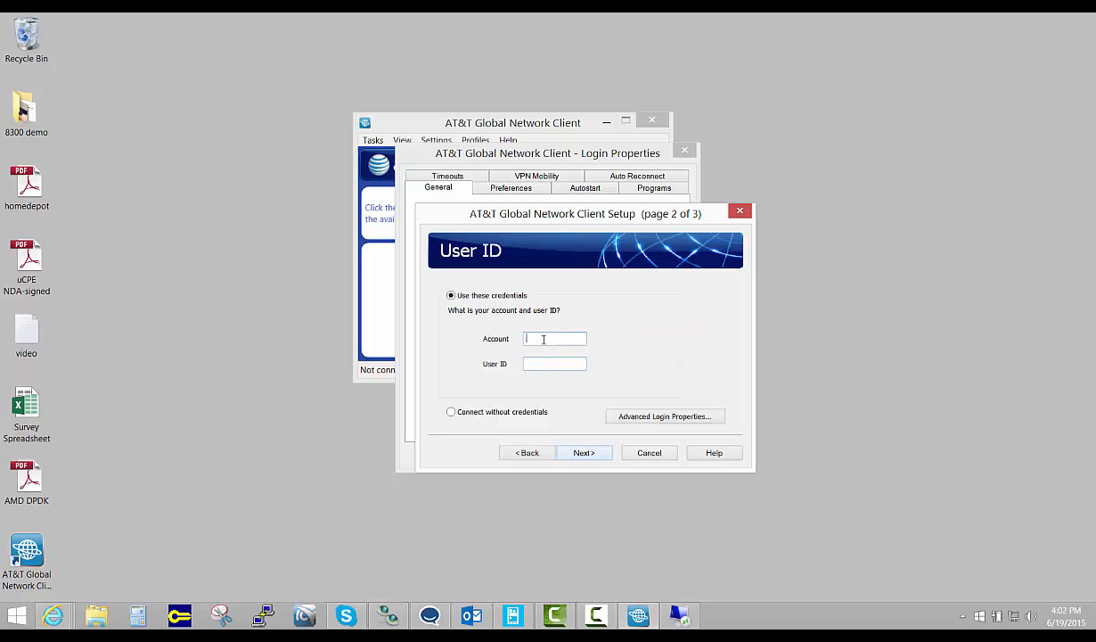
pyautogui.write('user')
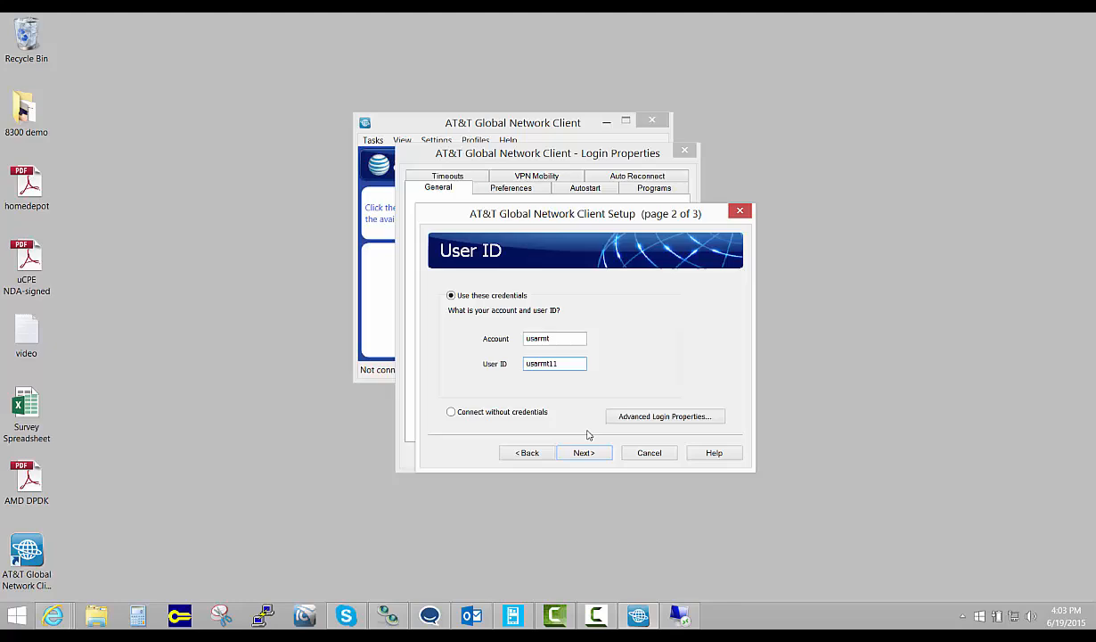
pyautogui.click(585, 452)
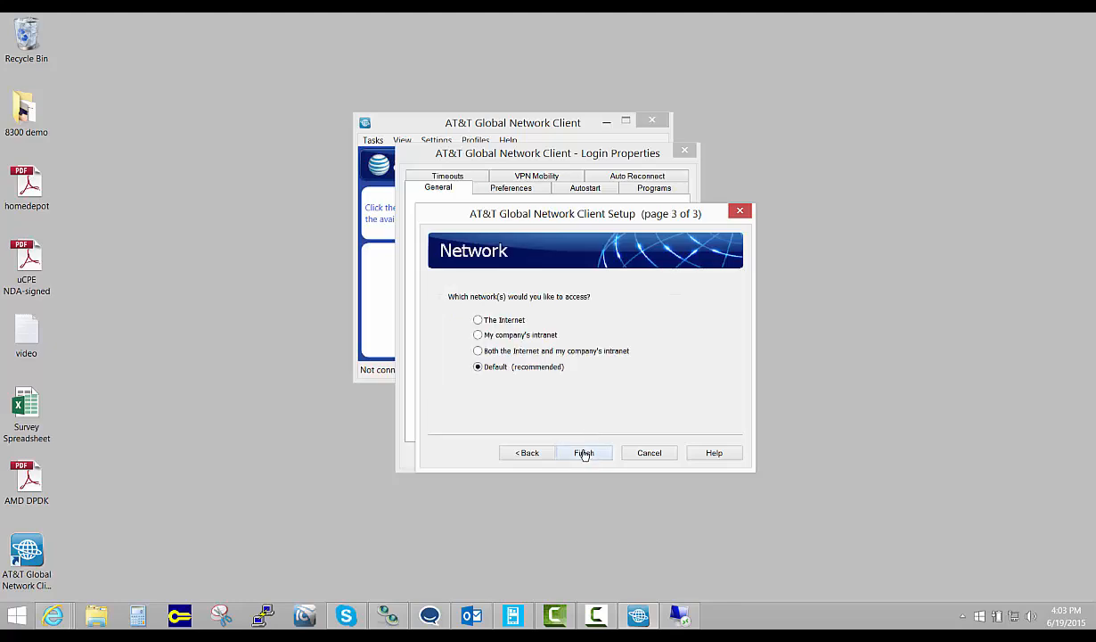
pyautogui.click(584, 453)
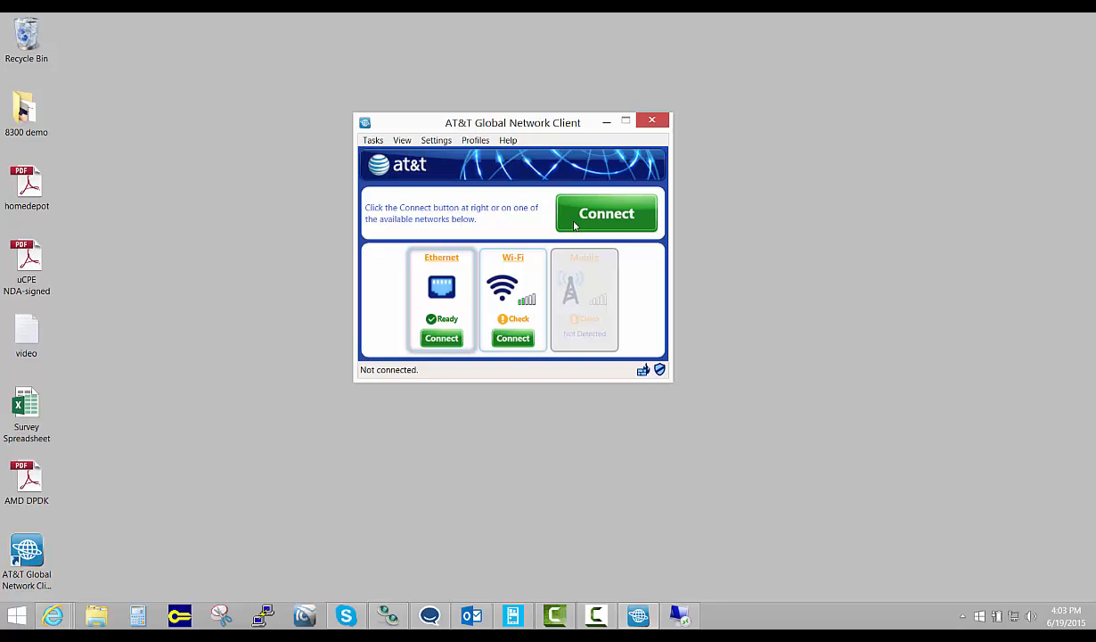
# Connect the VPN with the 8300 Demo profile and its password
pyautogui.click(606, 213)
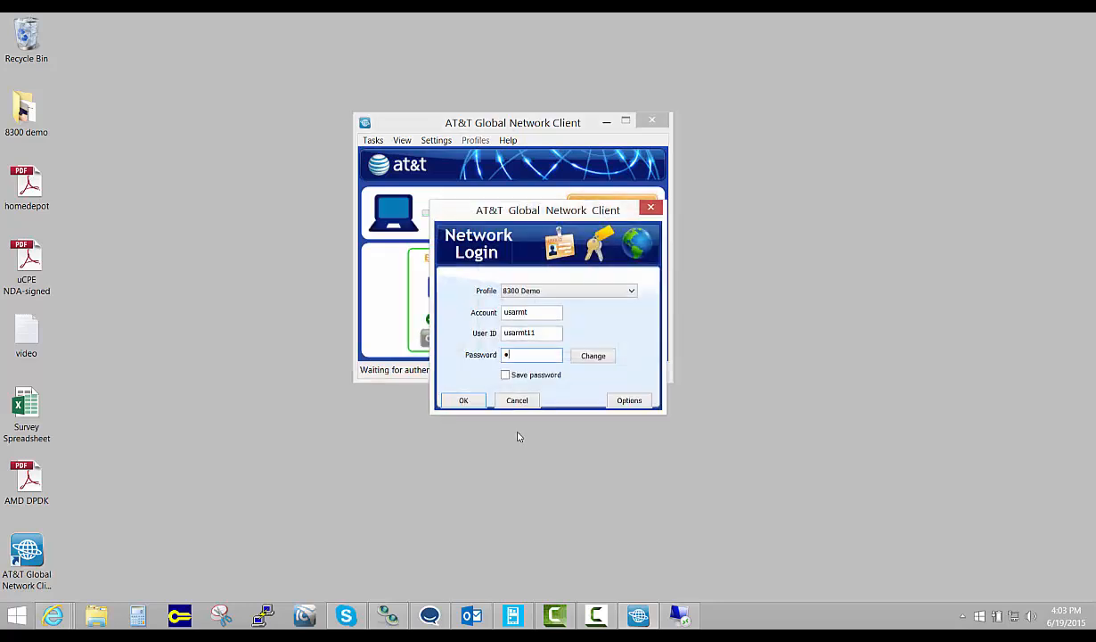
pyautogui.write('password')
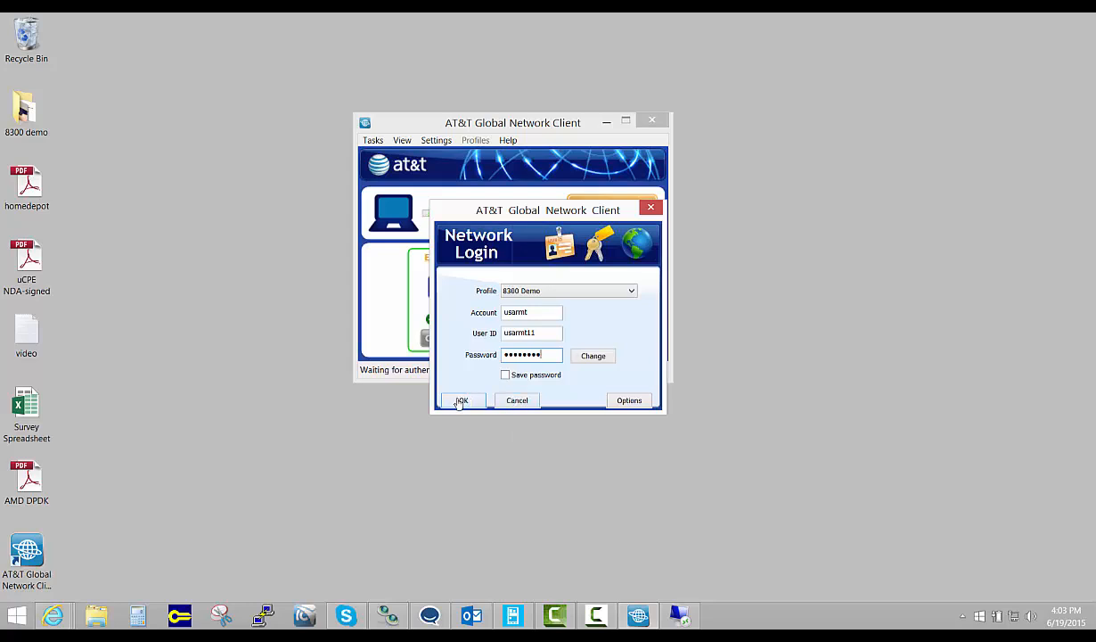
pyautogui.click(459, 399)
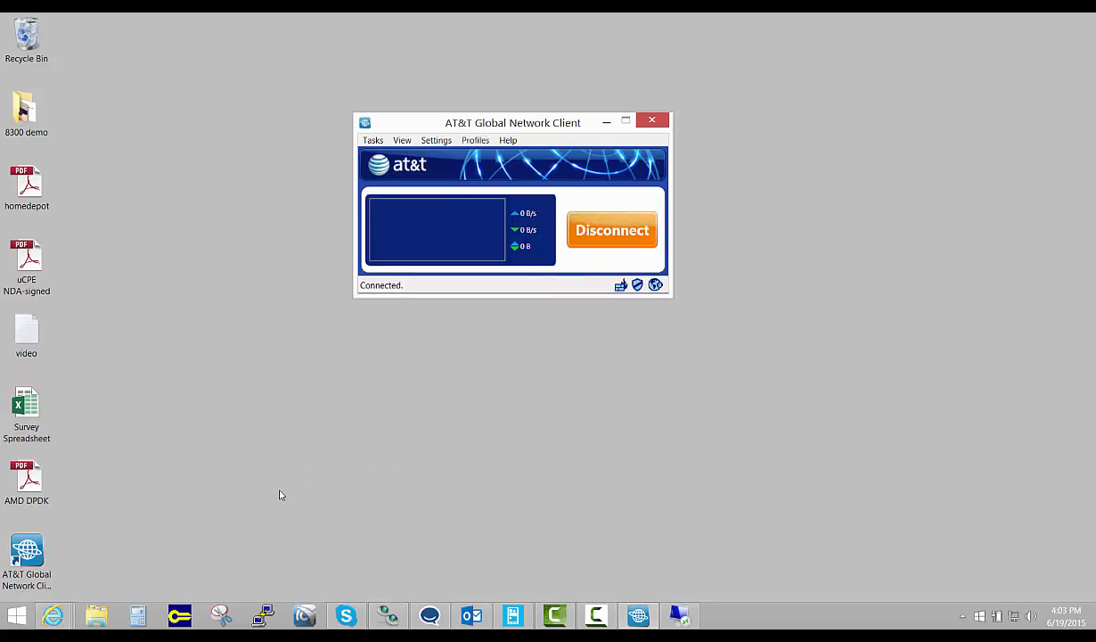
pyautogui.rightClick(55, 615)
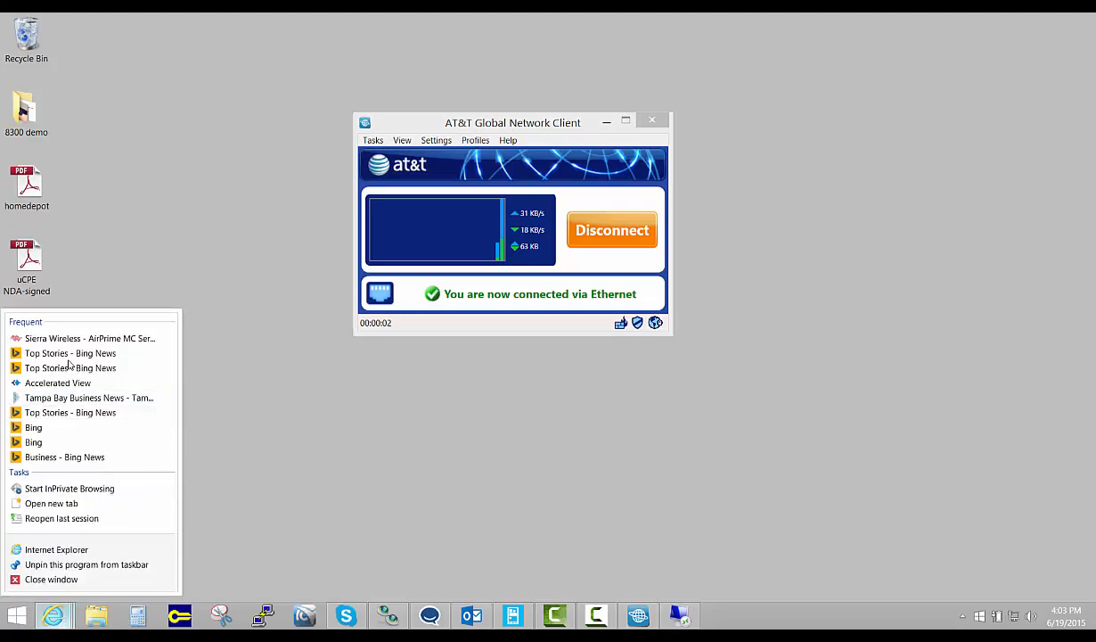
# Browse to 172.16.16.16 in a new tab and begin the Speedtest.net Mini test
pyautogui.click(55, 549)
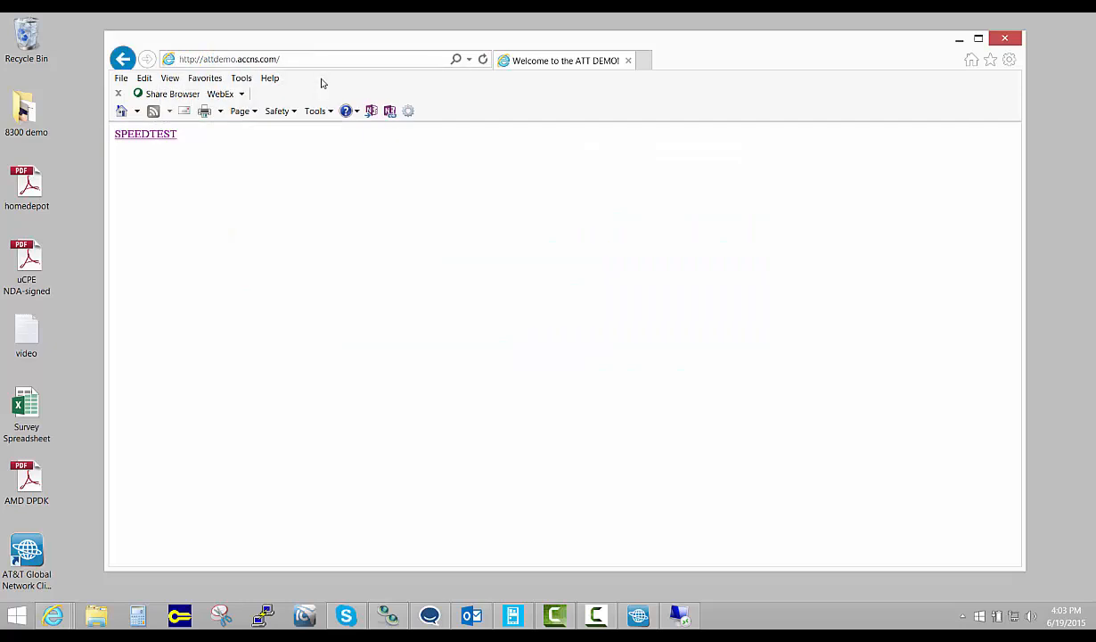
pyautogui.moveTo(438, 51)
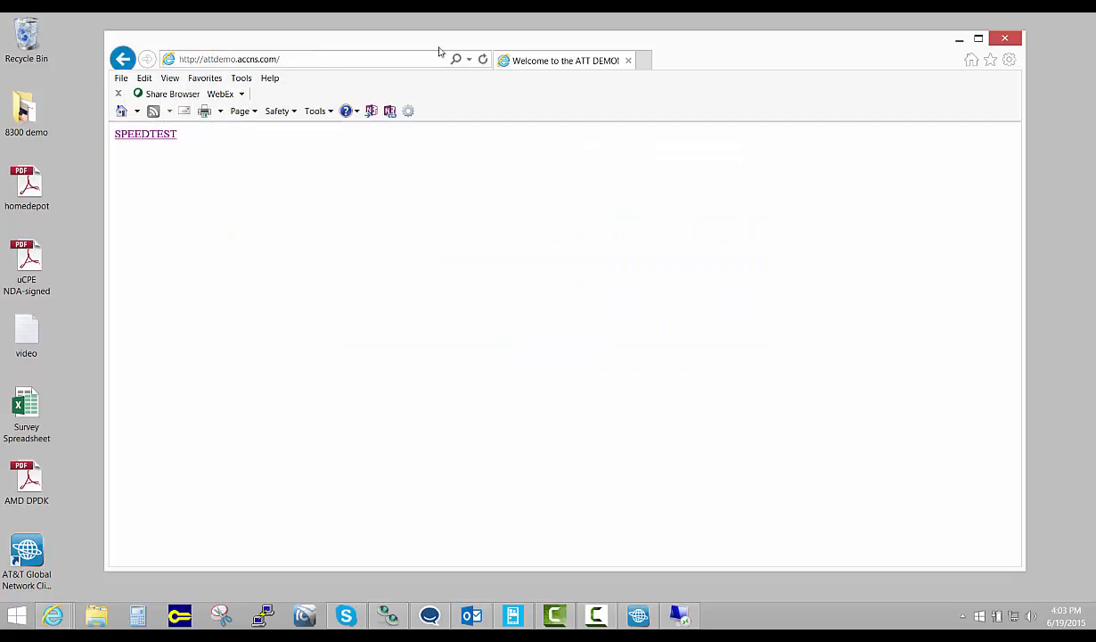
pyautogui.click(642, 60)
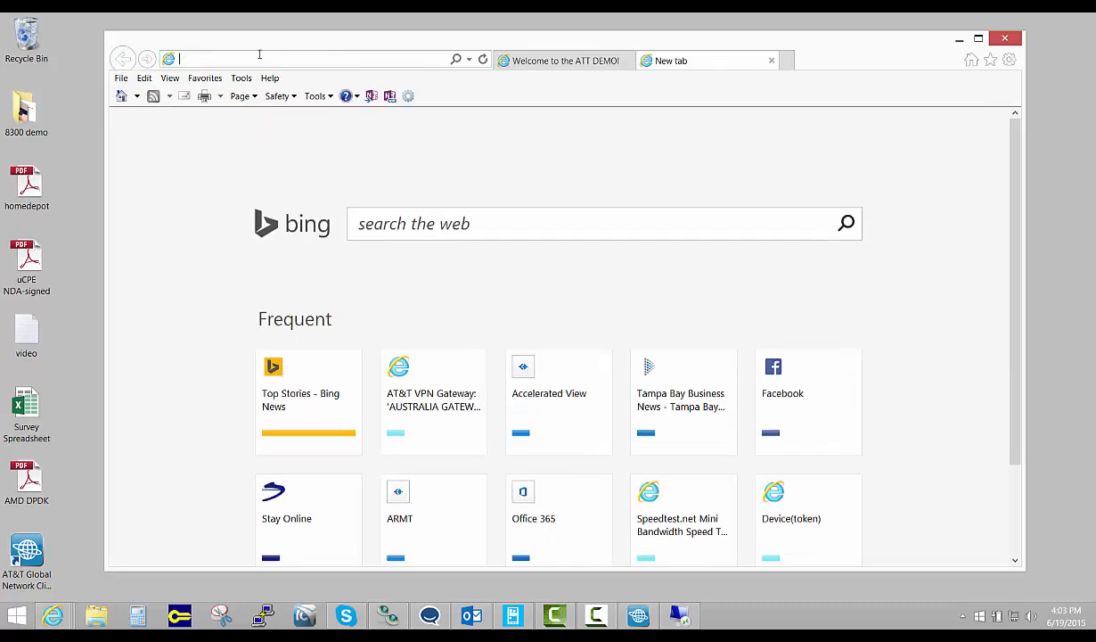
pyautogui.write('172.16.16.16/')
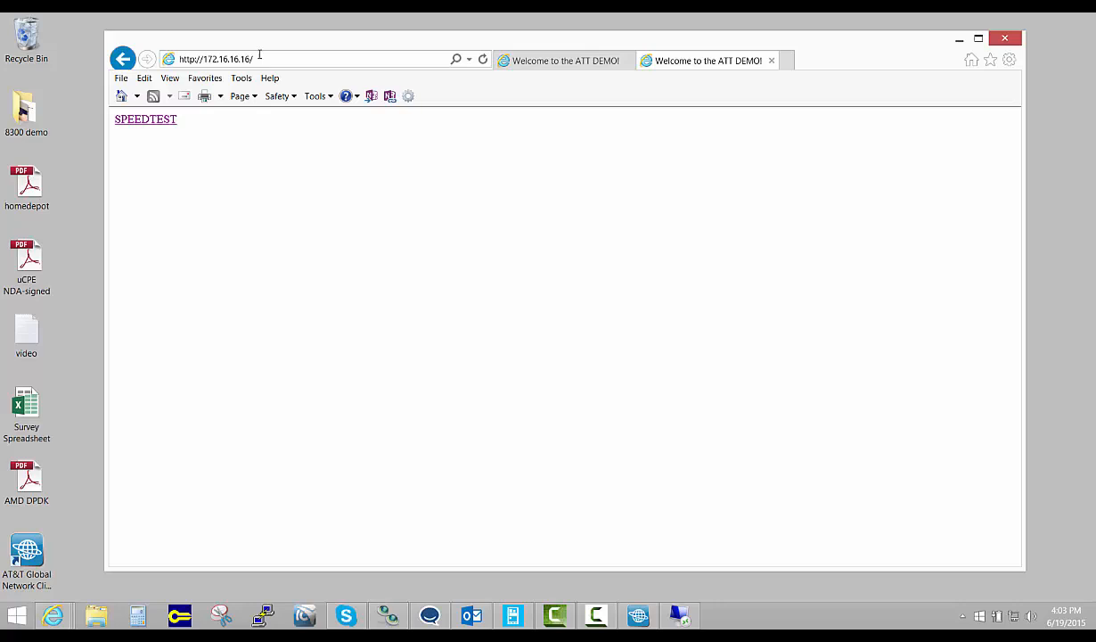
pyautogui.click(144, 118)
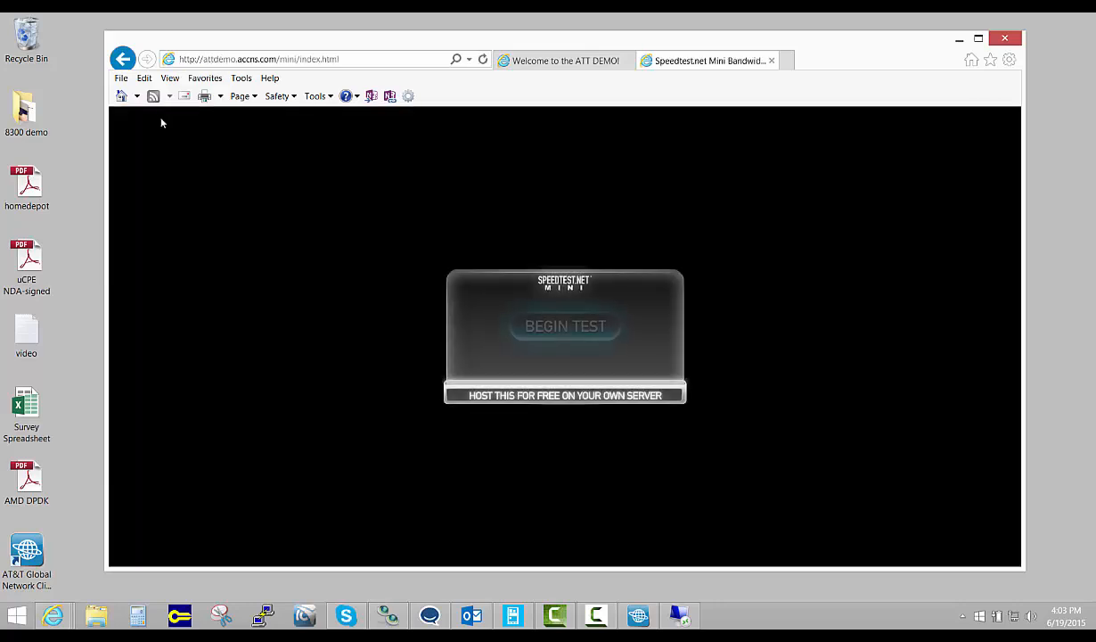
pyautogui.click(565, 325)
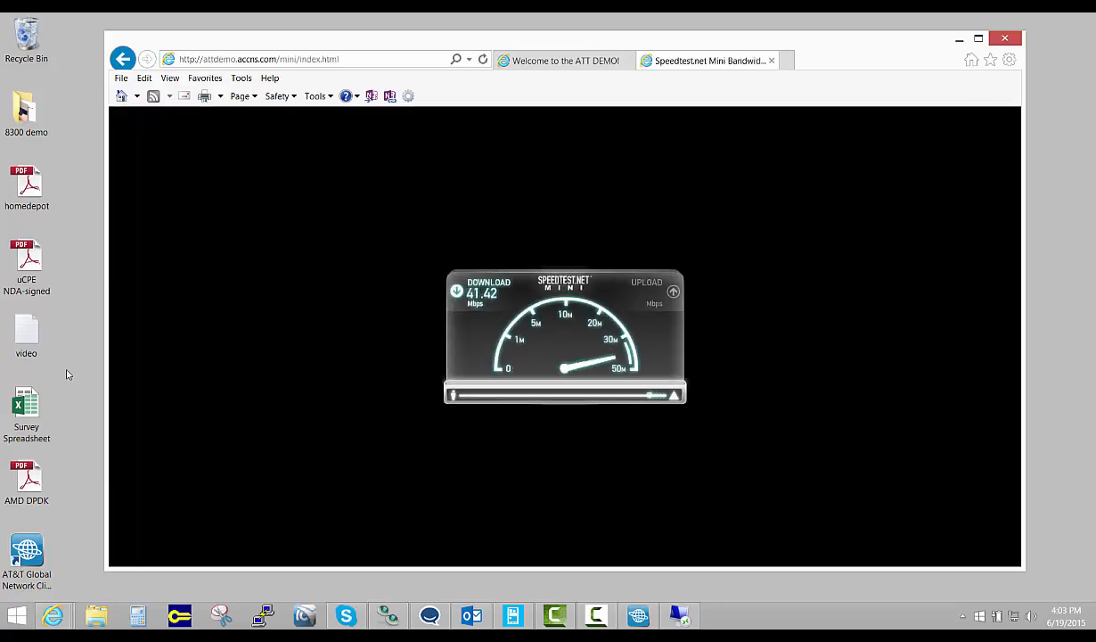